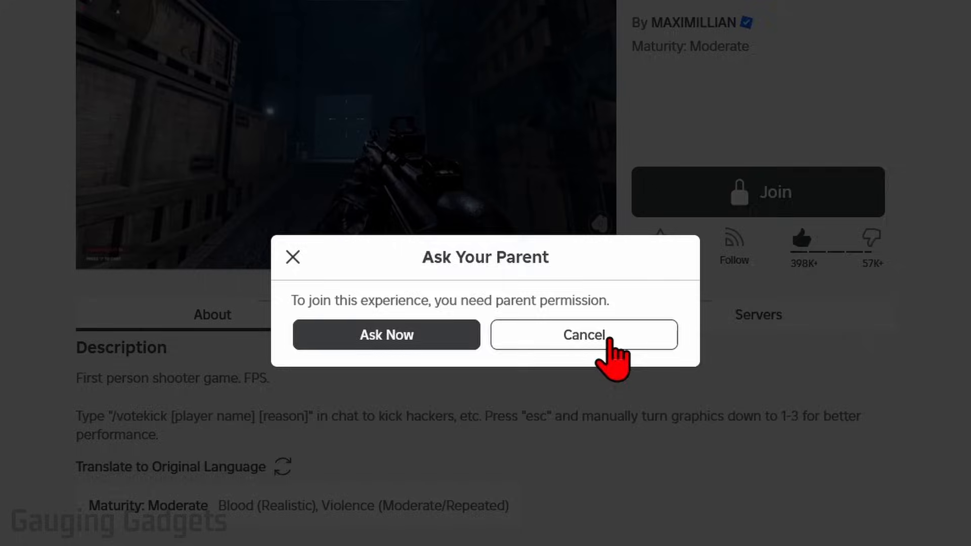
# - Try joining FRONTLINES twice, dismissing the parent permission prompt each time
pyautogui.click(582, 334)
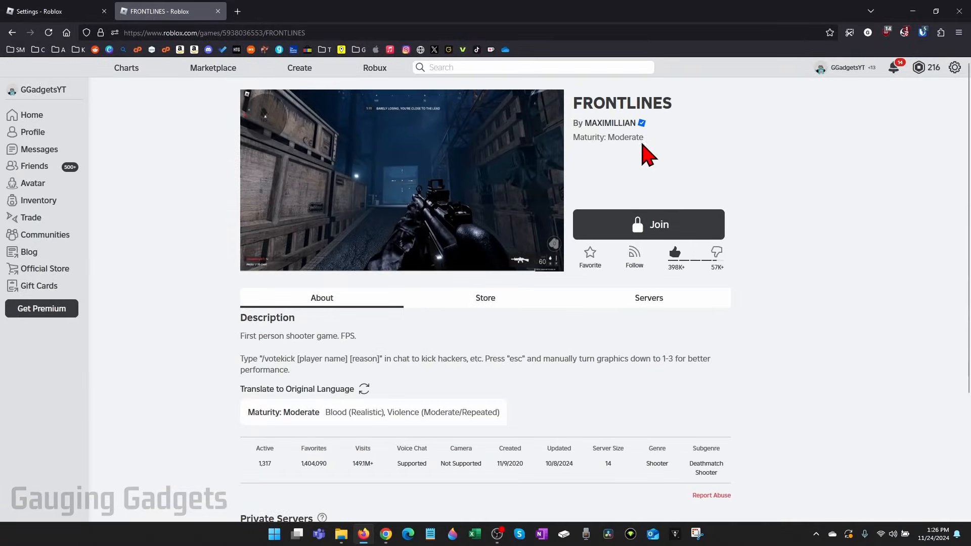
pyautogui.click(647, 224)
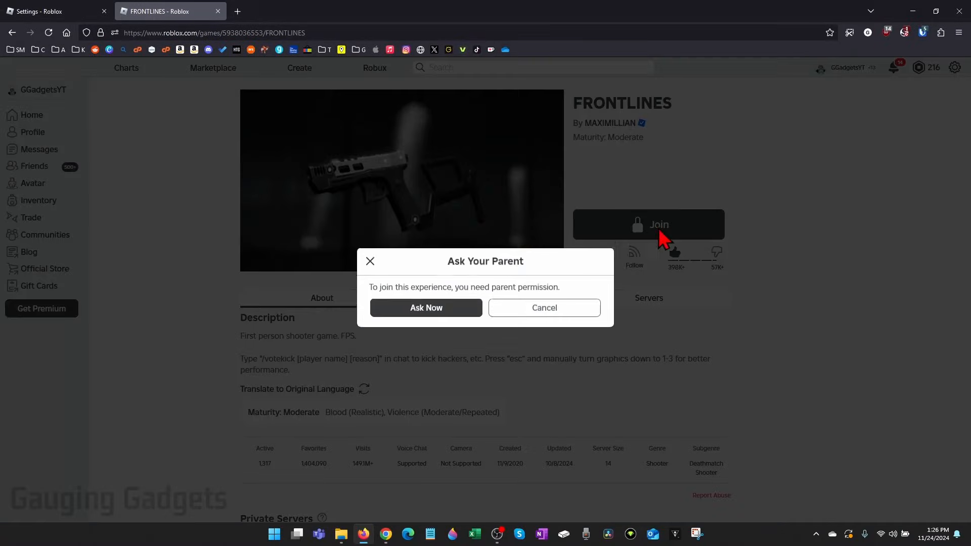
pyautogui.moveTo(570, 259)
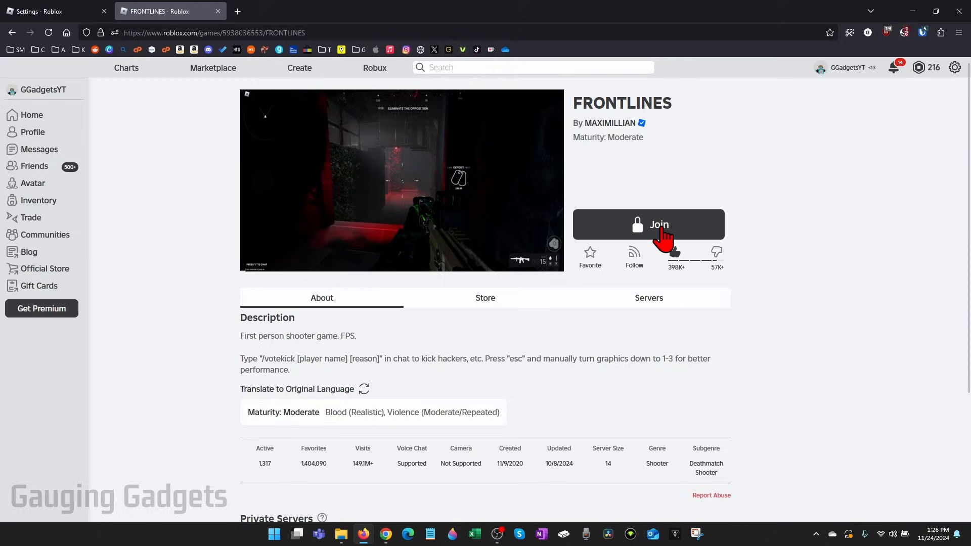
pyautogui.click(649, 224)
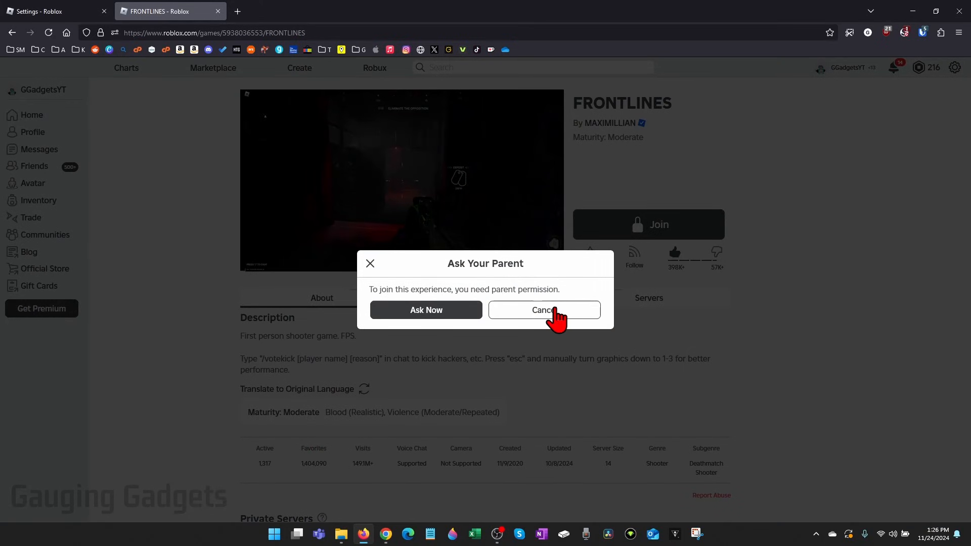
pyautogui.click(543, 310)
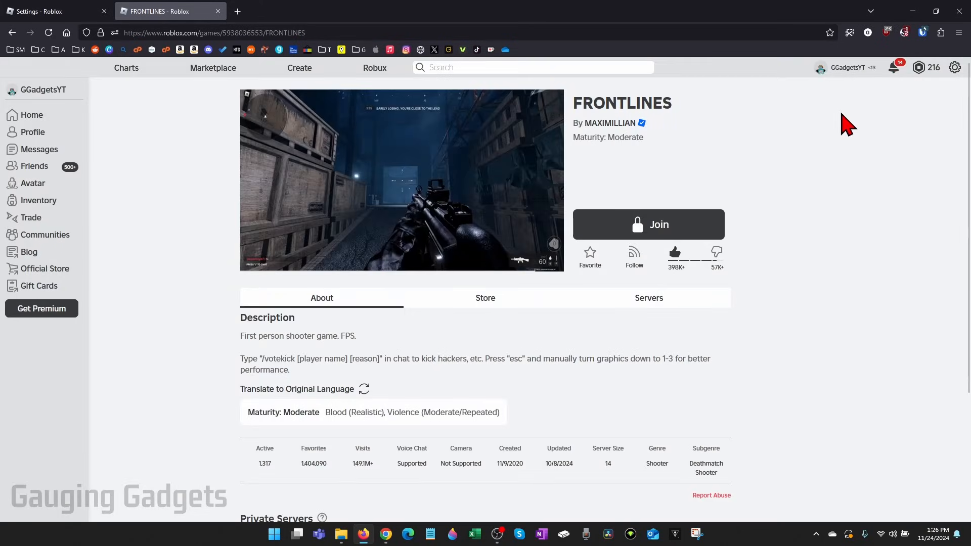
pyautogui.click(31, 115)
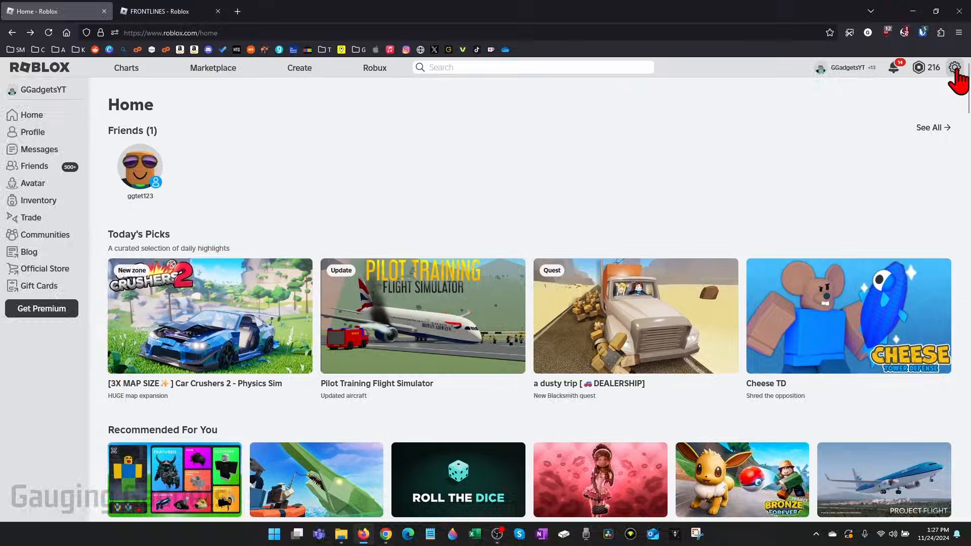
# - Open account settings and cancel the birthday edit, keeping Jan 1, 2014
pyautogui.click(953, 67)
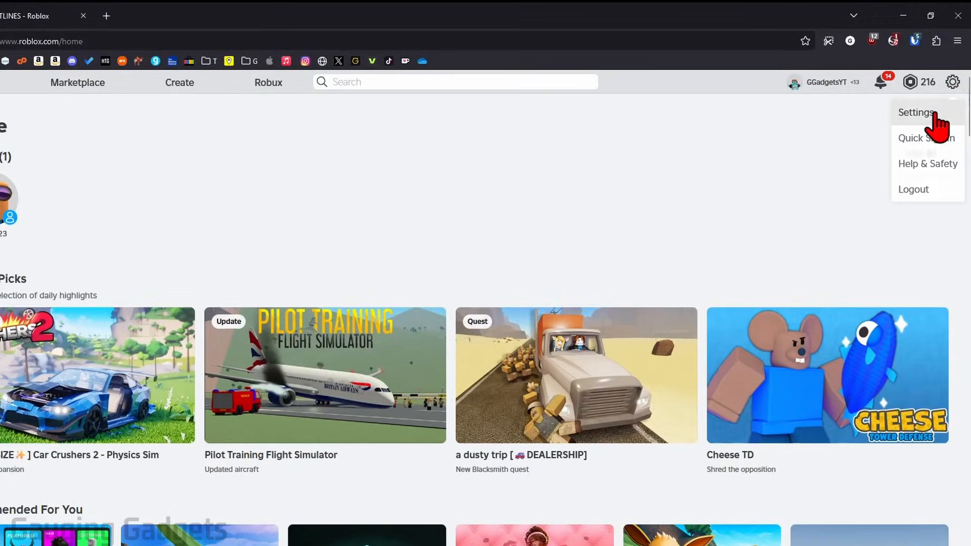
pyautogui.click(916, 112)
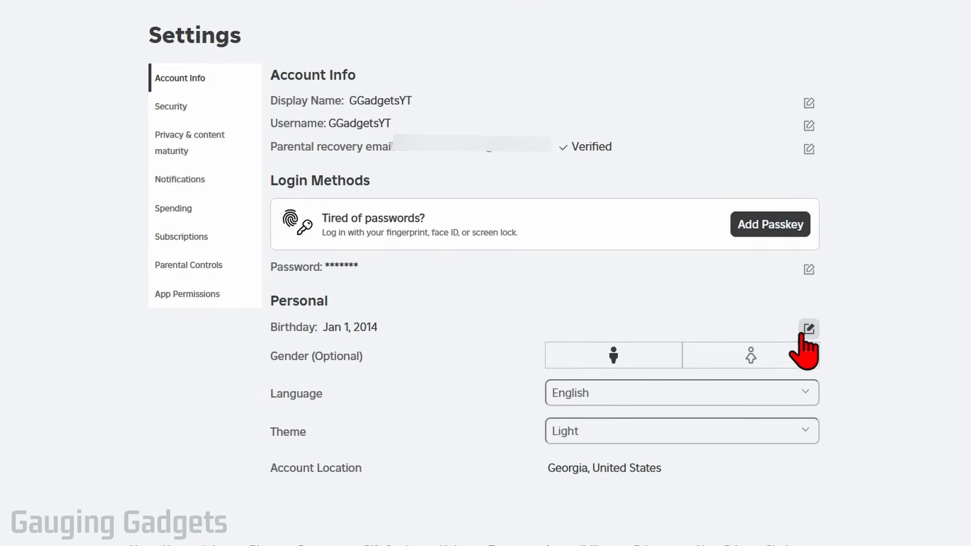
pyautogui.click(809, 329)
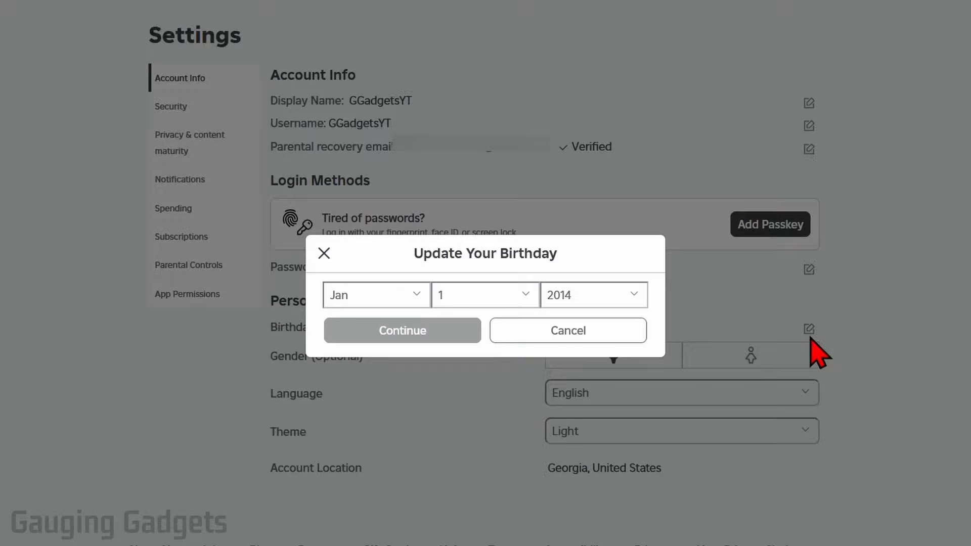
pyautogui.moveTo(794, 299)
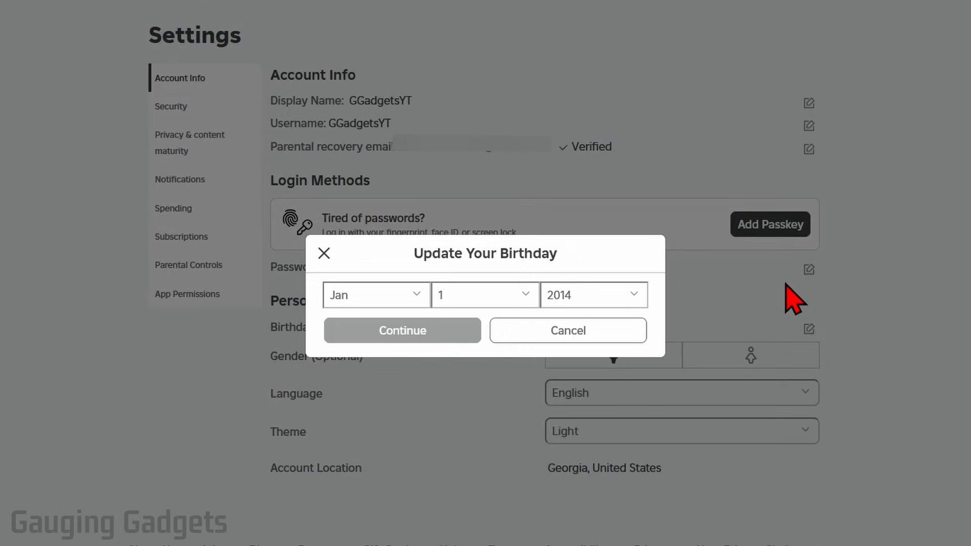
pyautogui.click(588, 295)
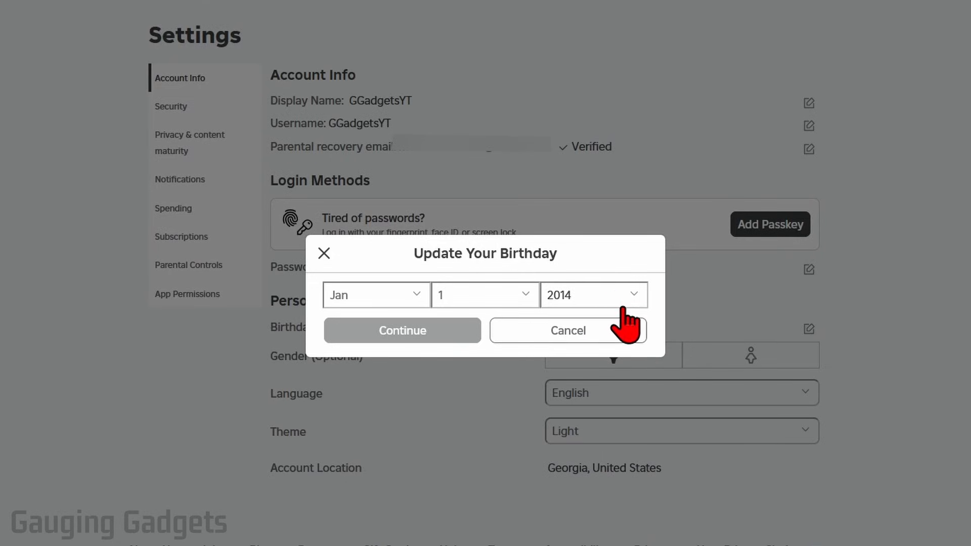
pyautogui.click(566, 330)
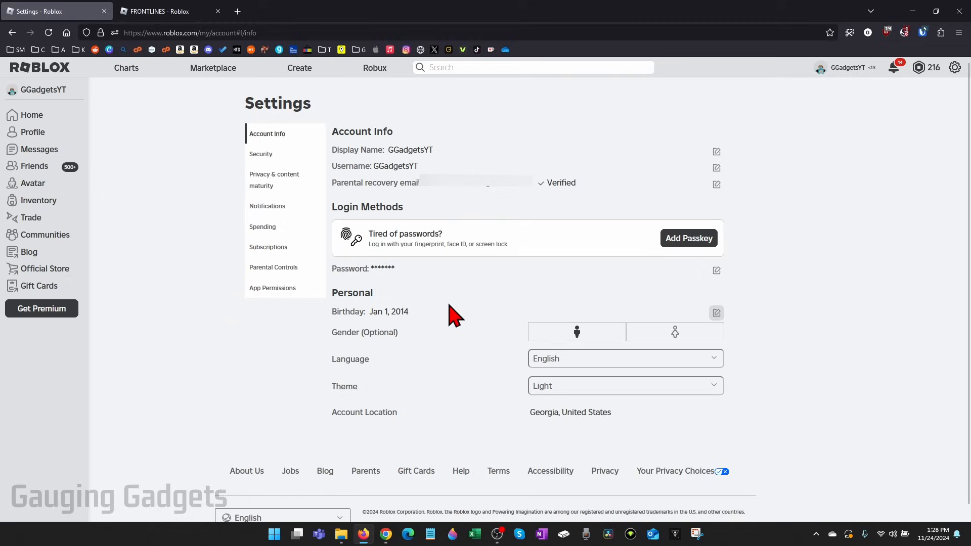
pyautogui.moveTo(463, 318)
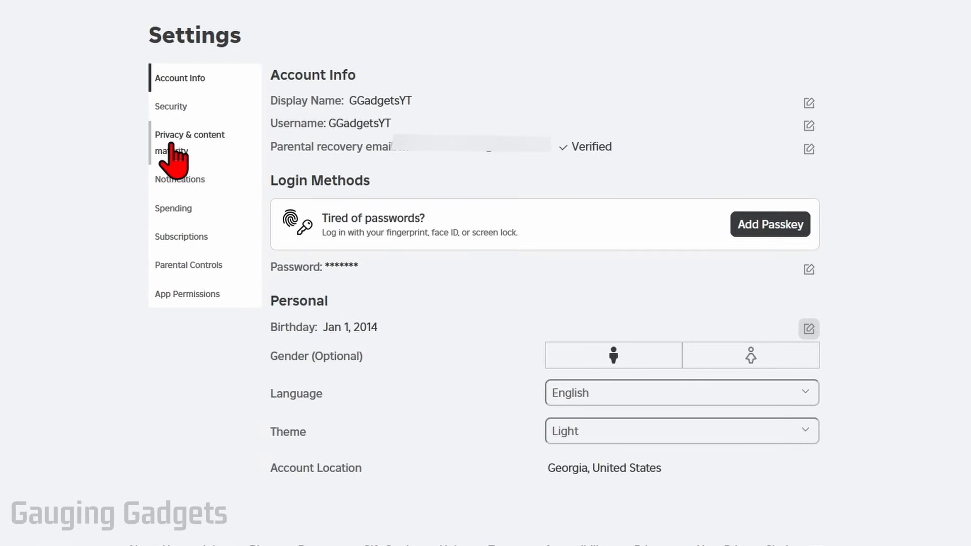
# - Go to Privacy & content maturity and open the Content maturity setting
pyautogui.click(189, 142)
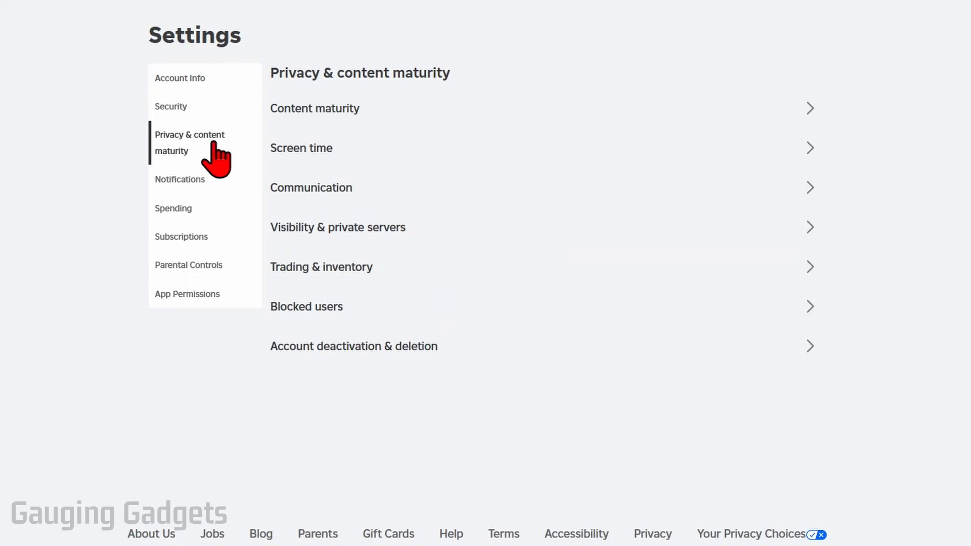
pyautogui.click(314, 108)
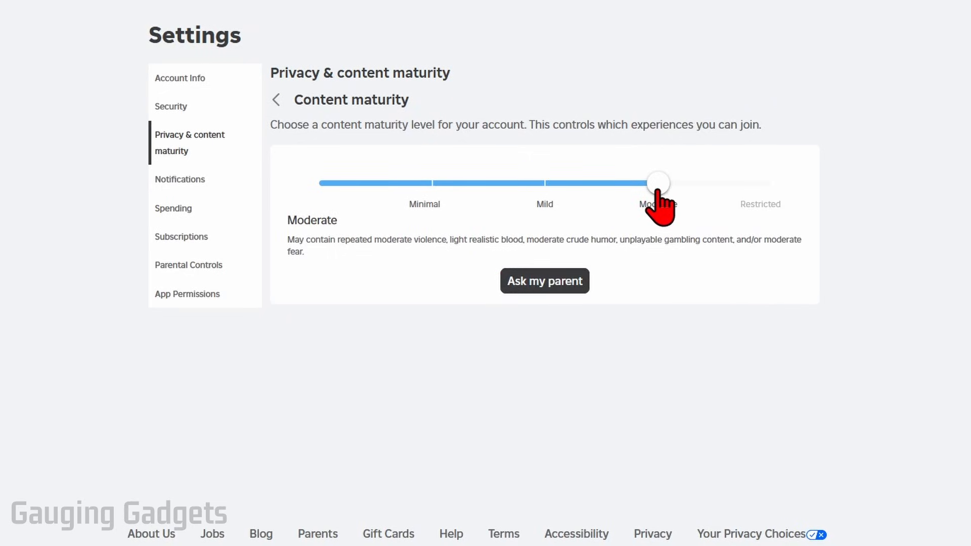
pyautogui.moveTo(488, 56)
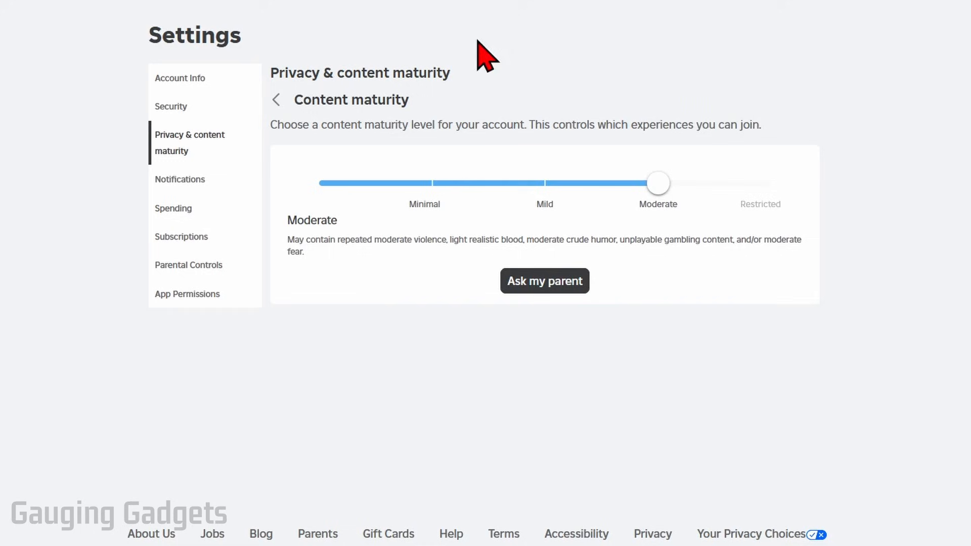
pyautogui.moveTo(619, 117)
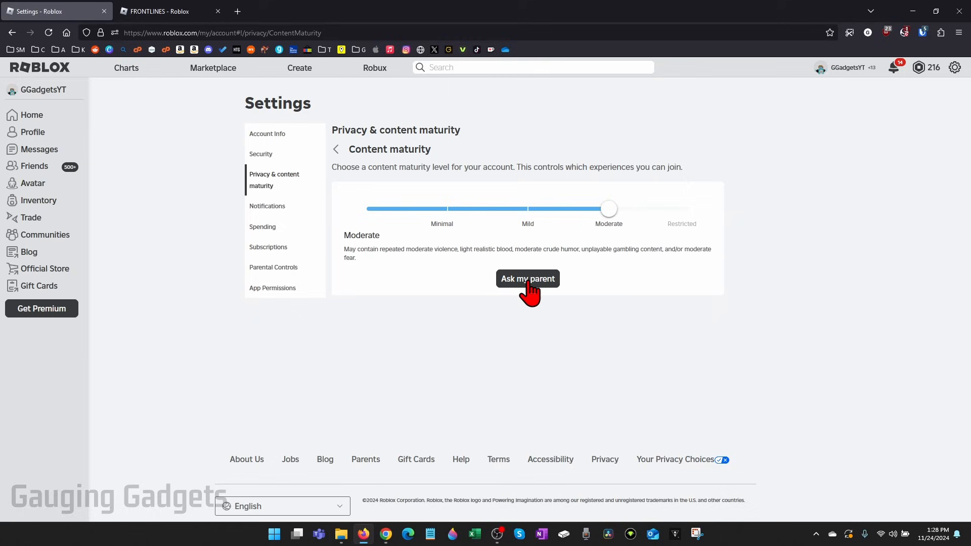
# - Ask a parent to approve Moderate content maturity and send the request
pyautogui.click(527, 279)
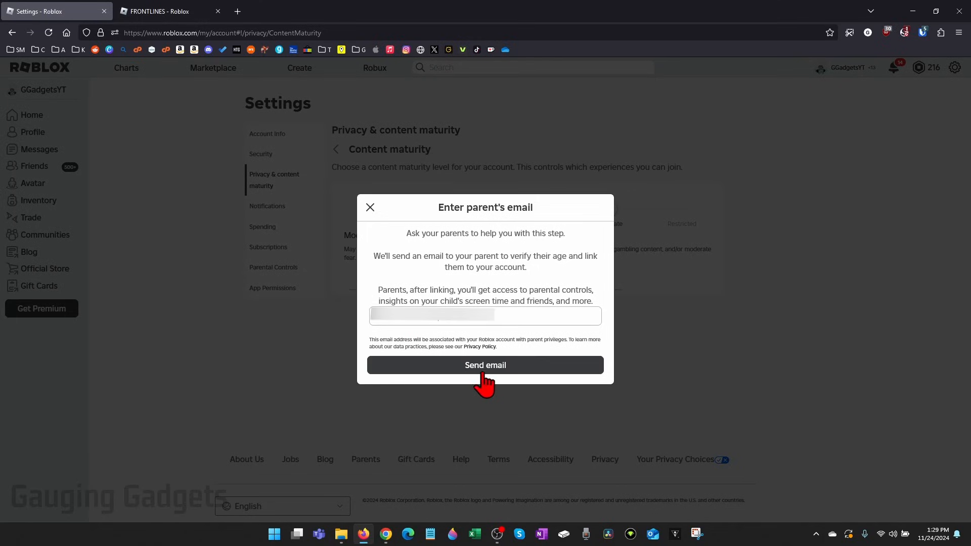
pyautogui.click(485, 364)
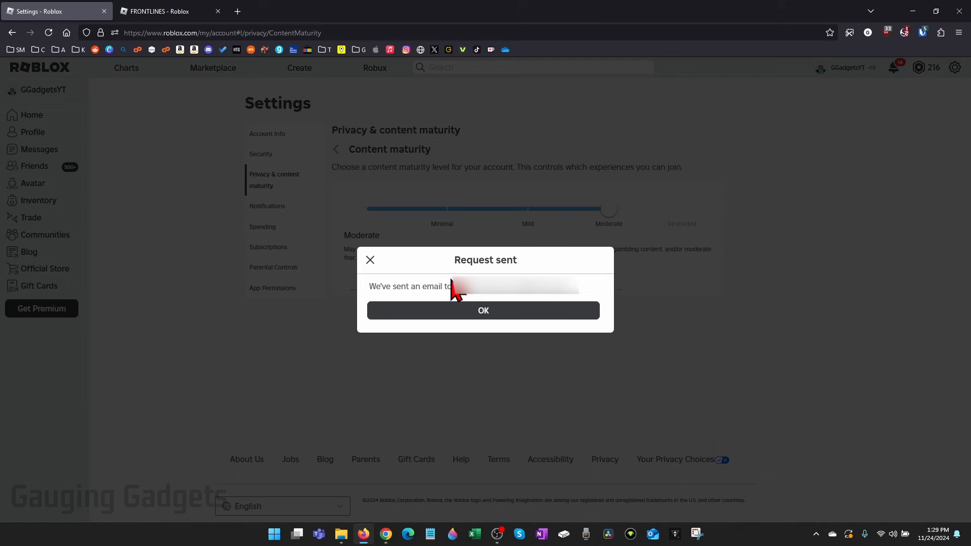
pyautogui.moveTo(492, 320)
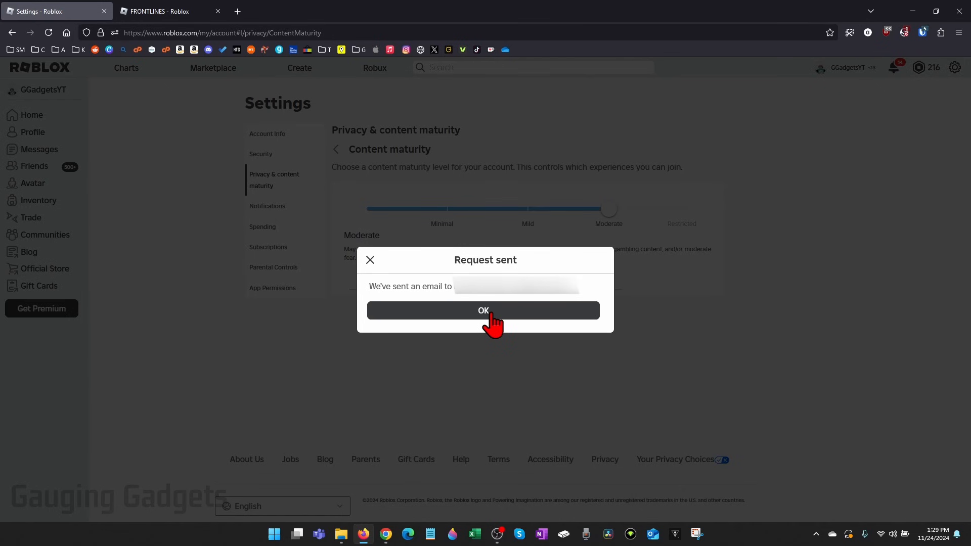
# - Dismiss the Request sent confirmation
pyautogui.click(485, 309)
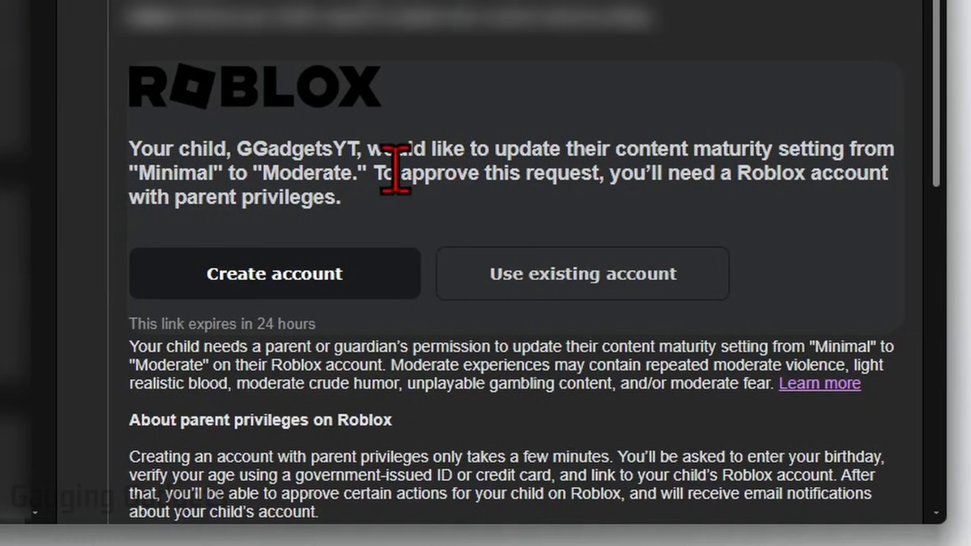
pyautogui.moveTo(414, 217)
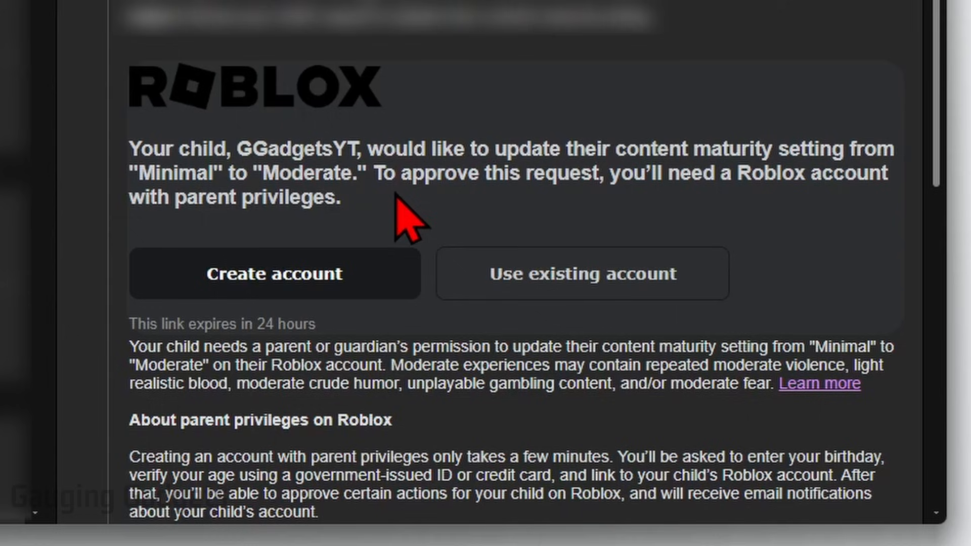
pyautogui.moveTo(369, 248)
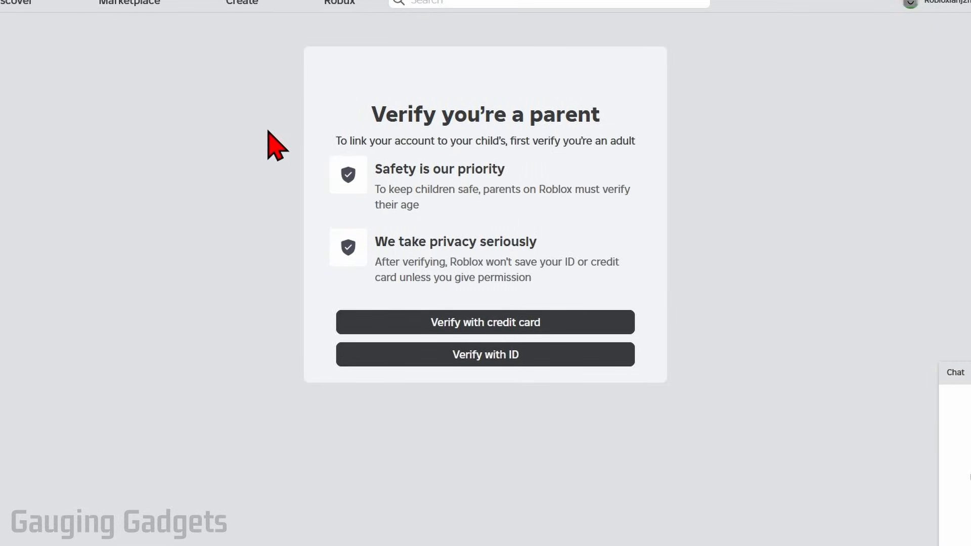
pyautogui.moveTo(485, 354)
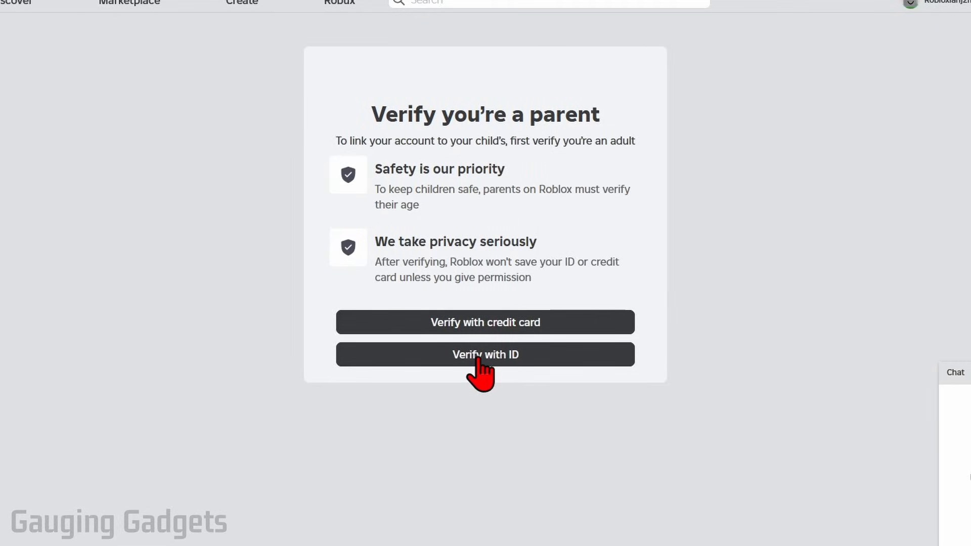
pyautogui.moveTo(478, 334)
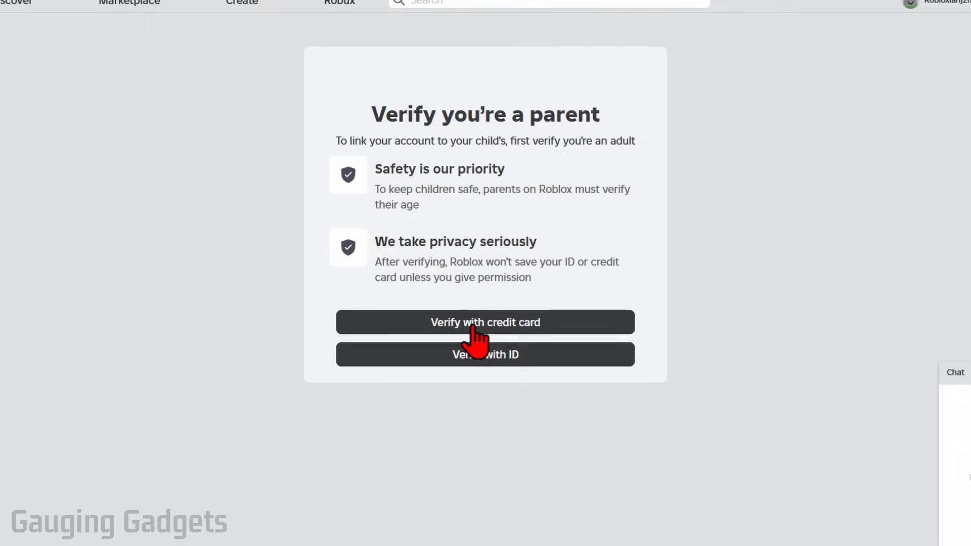
# - Choose credit card verification, begin verifying, and authorize the entered card details
pyautogui.click(485, 322)
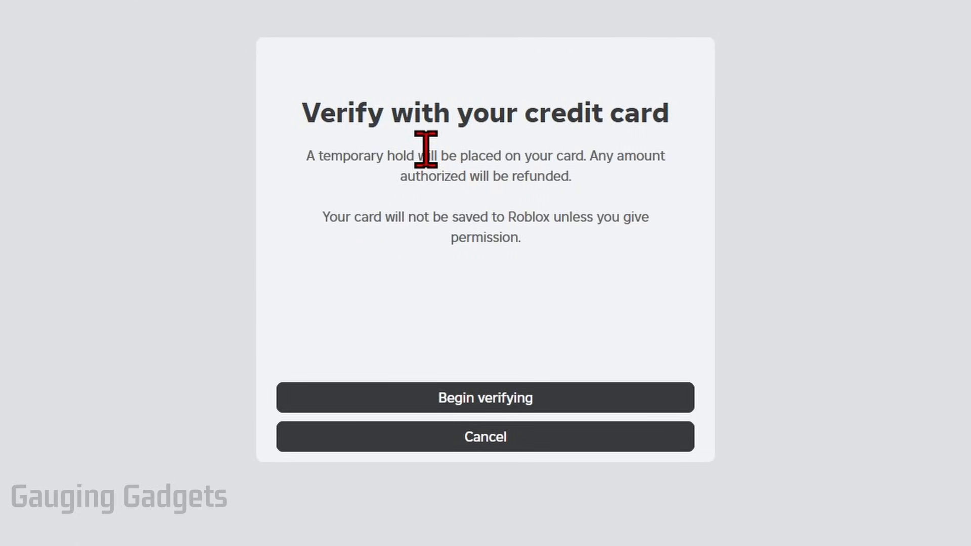
pyautogui.moveTo(532, 368)
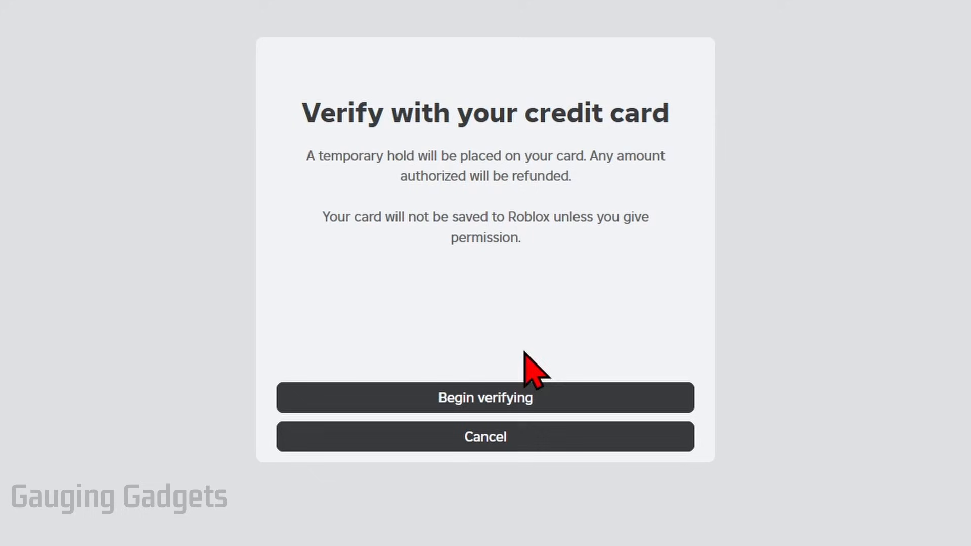
pyautogui.click(485, 398)
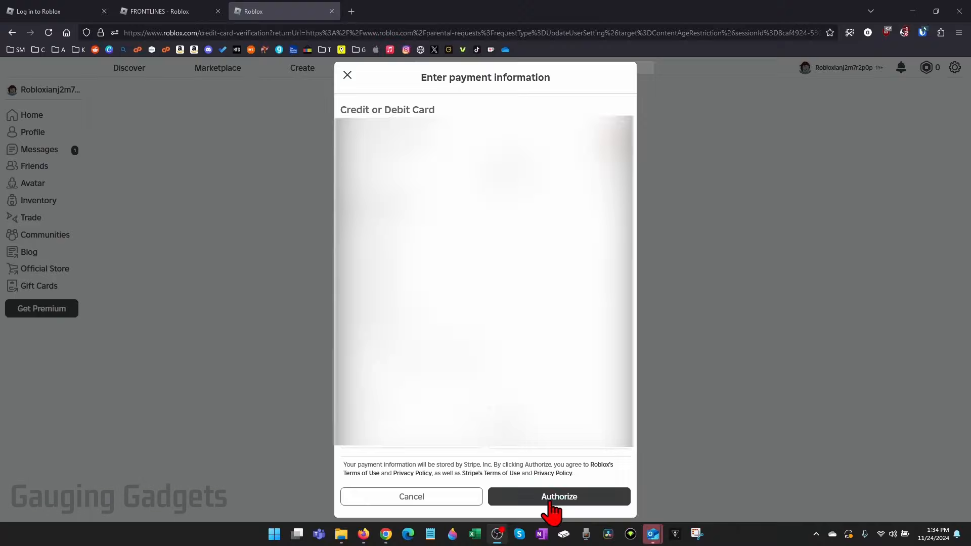
pyautogui.click(558, 496)
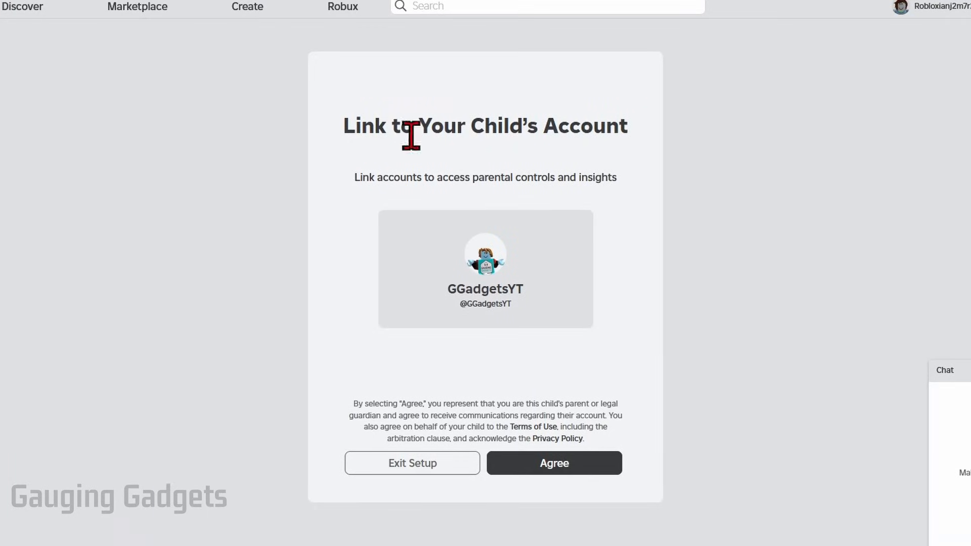
pyautogui.moveTo(579, 137)
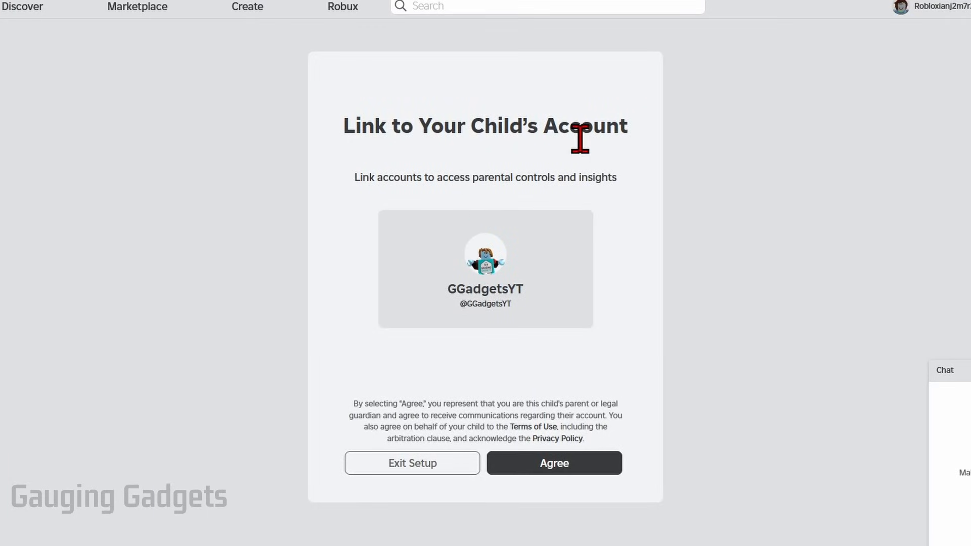
pyautogui.moveTo(503, 247)
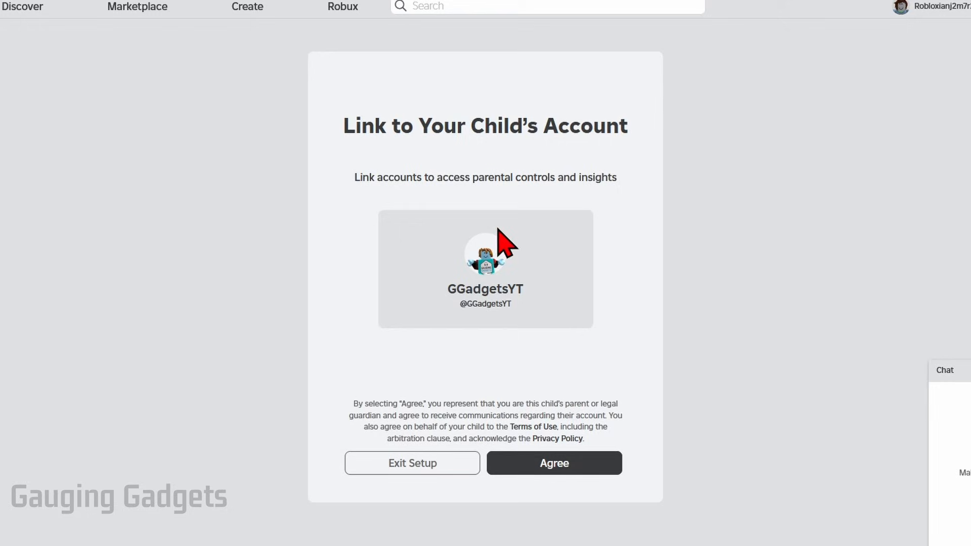
# - Agree to link the parent account to the child's GGadgetsYT account
pyautogui.click(553, 462)
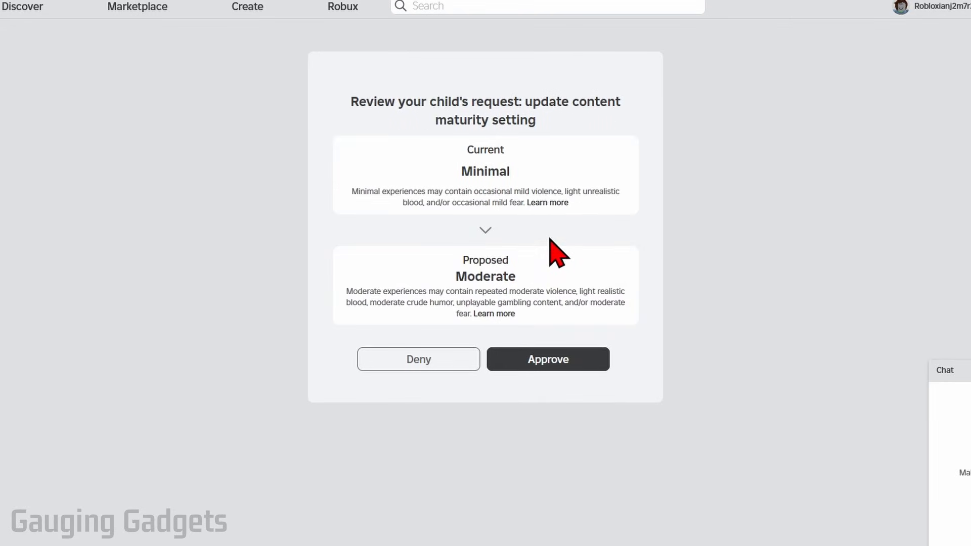
pyautogui.moveTo(477, 247)
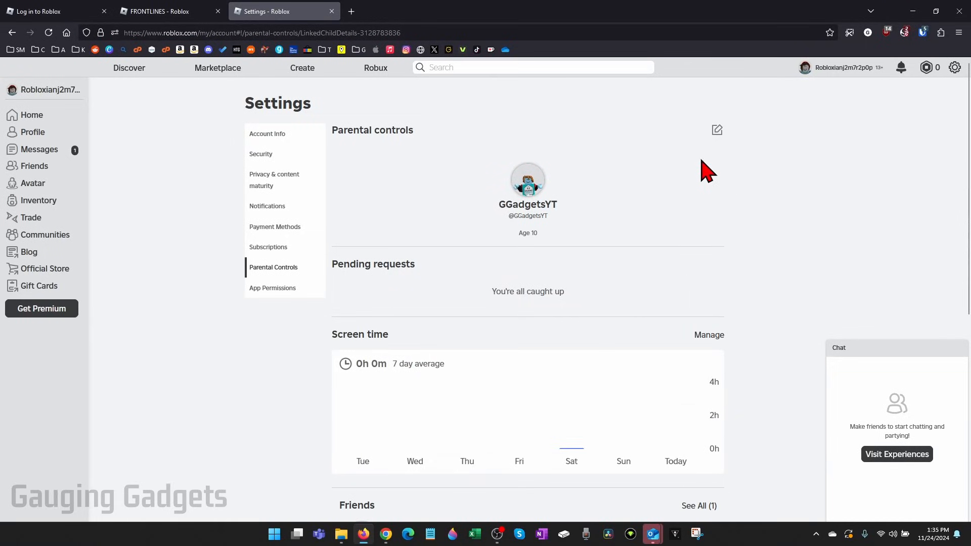
# - Approve the Moderate maturity request and reopen FRONTLINES on the child account
pyautogui.scroll(-3)
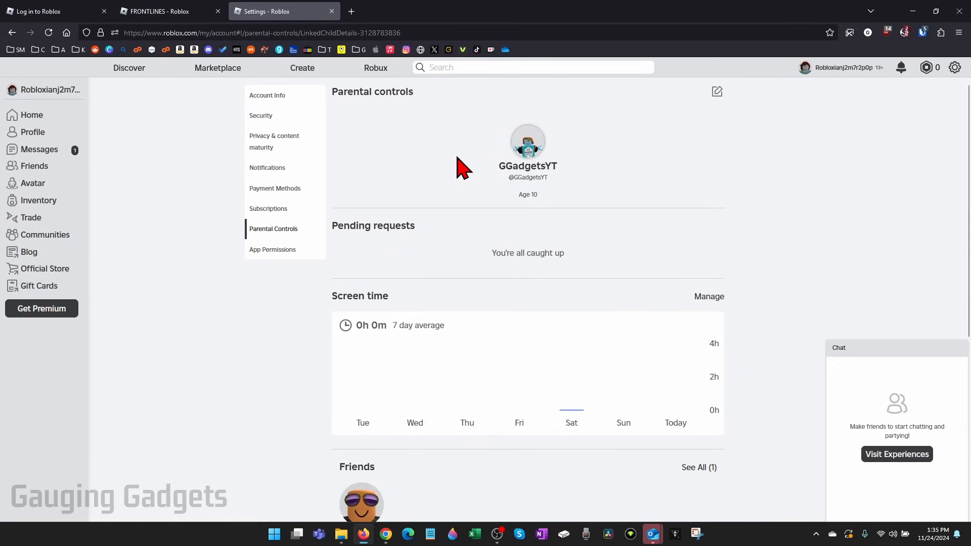
pyautogui.scroll(-3)
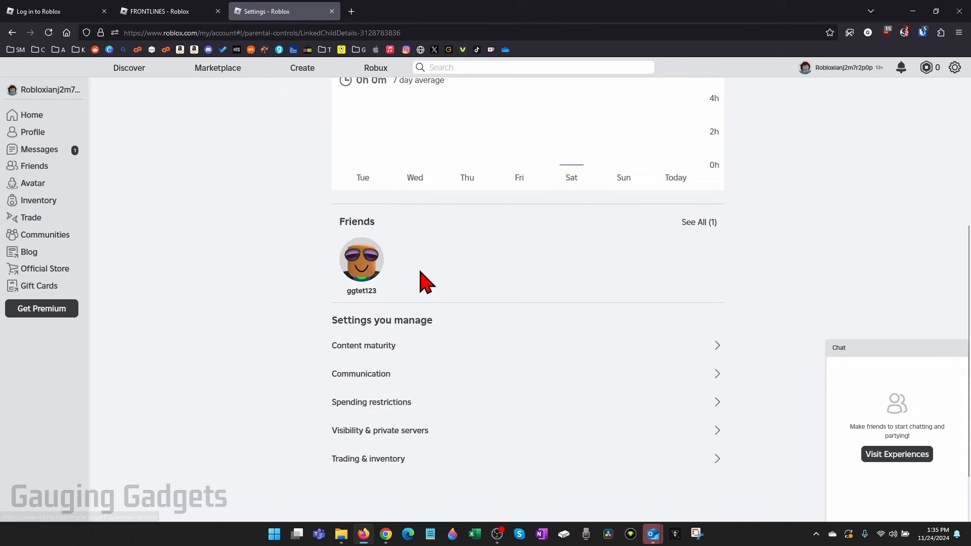
pyautogui.click(364, 345)
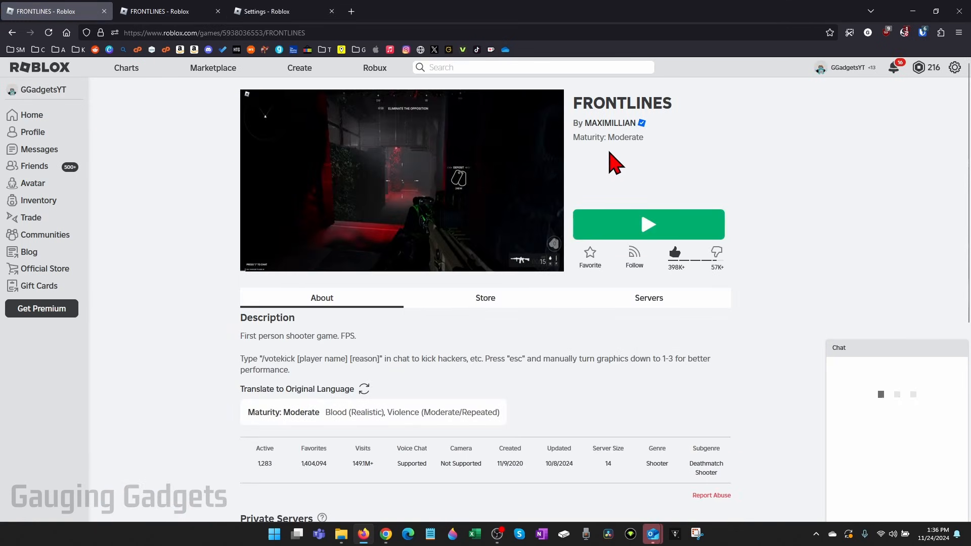
pyautogui.click(648, 224)
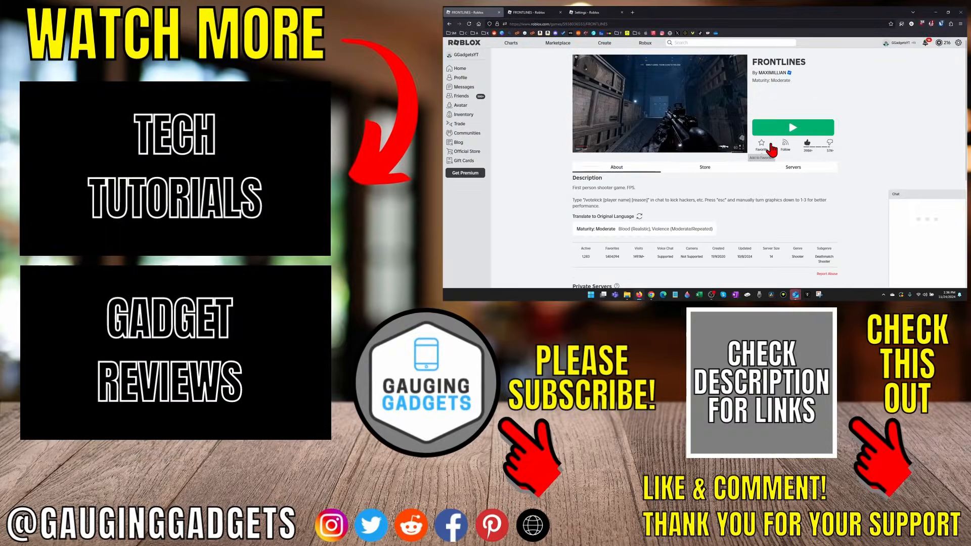
pyautogui.moveTo(863, 152)
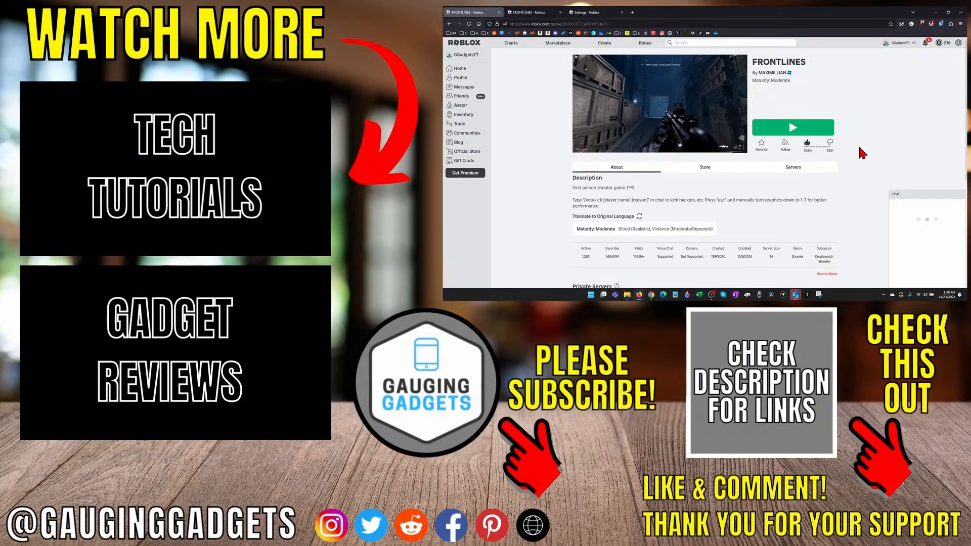